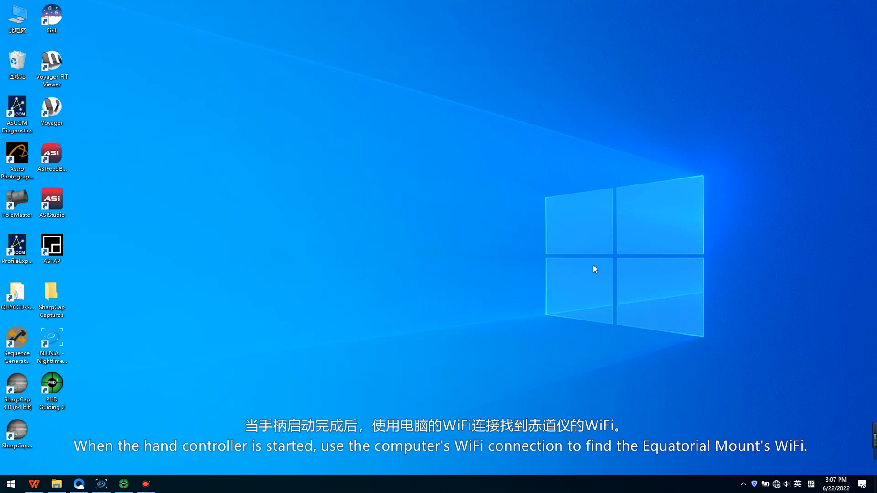
pyautogui.moveTo(777, 487)
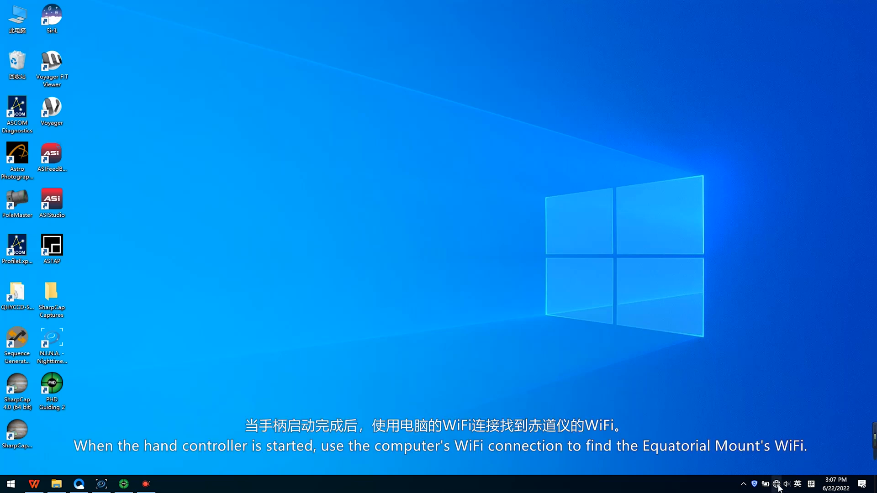
# Join the ONSTEP mount WiFi network from the taskbar Wi-Fi list using its security key
pyautogui.click(775, 484)
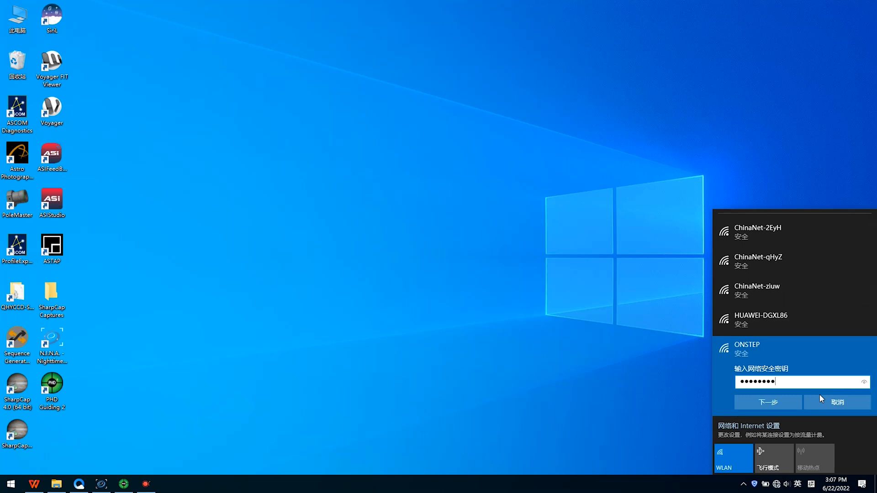
pyautogui.click(767, 402)
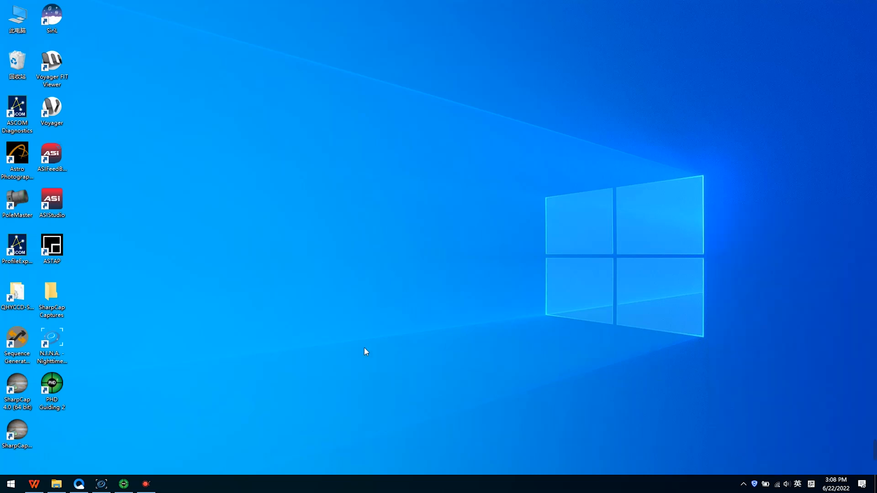
# Open the OnStep WiFi Server page at 192.168.0.1 and go to its WiFi configuration tab
pyautogui.click(79, 484)
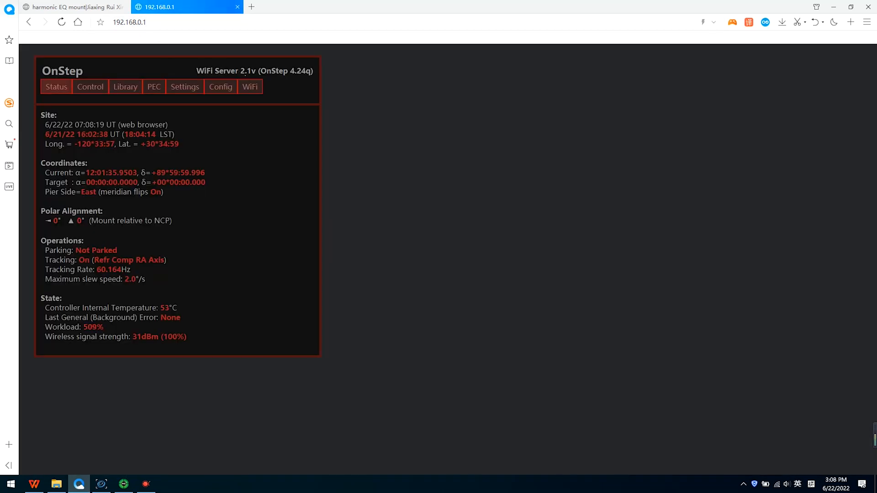
pyautogui.click(250, 87)
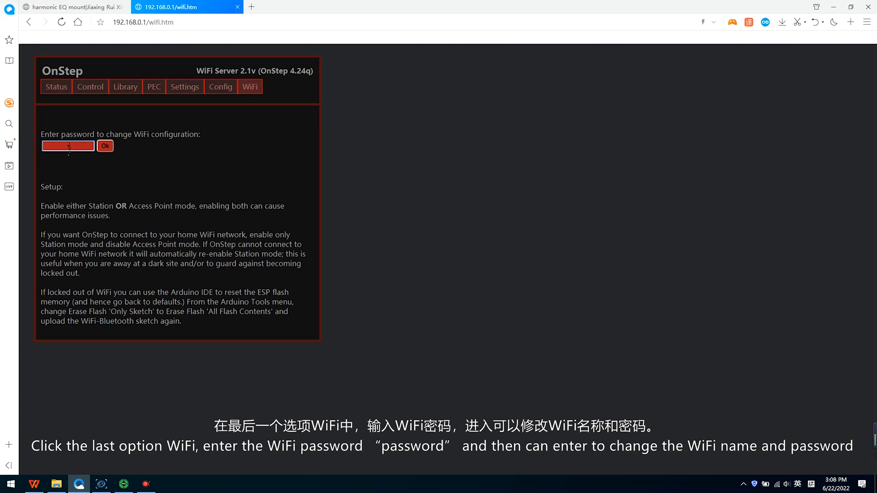
# Submit the config password, rename the access point to MARKIII with a new password, and upload
pyautogui.click(104, 146)
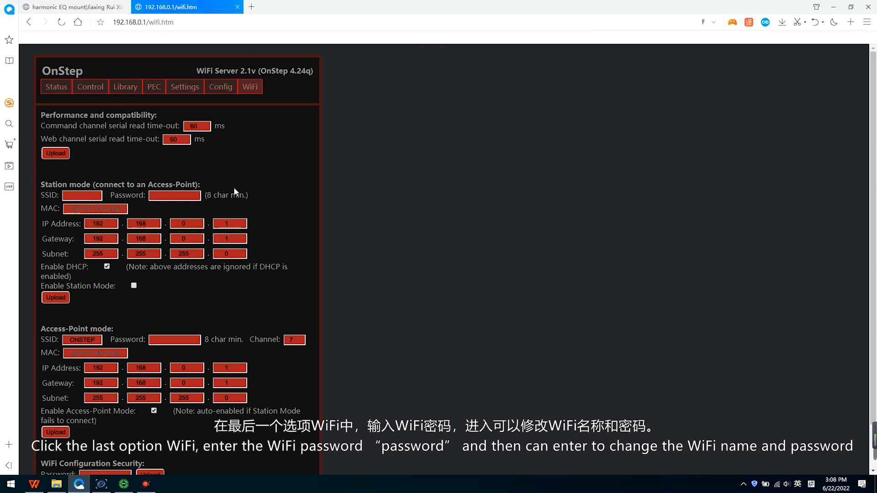
pyautogui.scroll(-3)
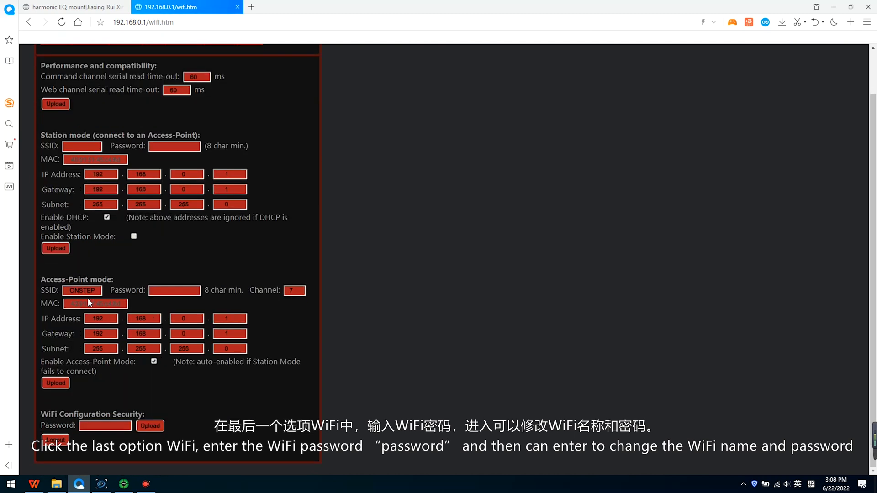
pyautogui.click(82, 290)
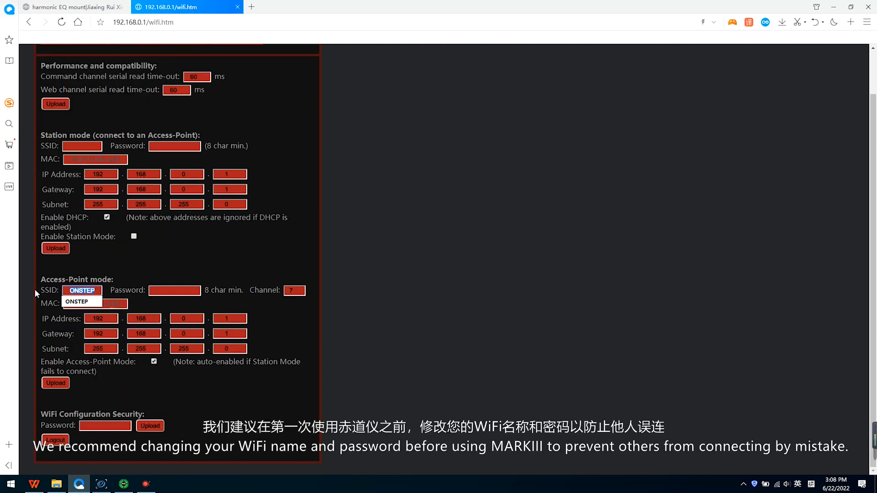
pyautogui.write('ma')
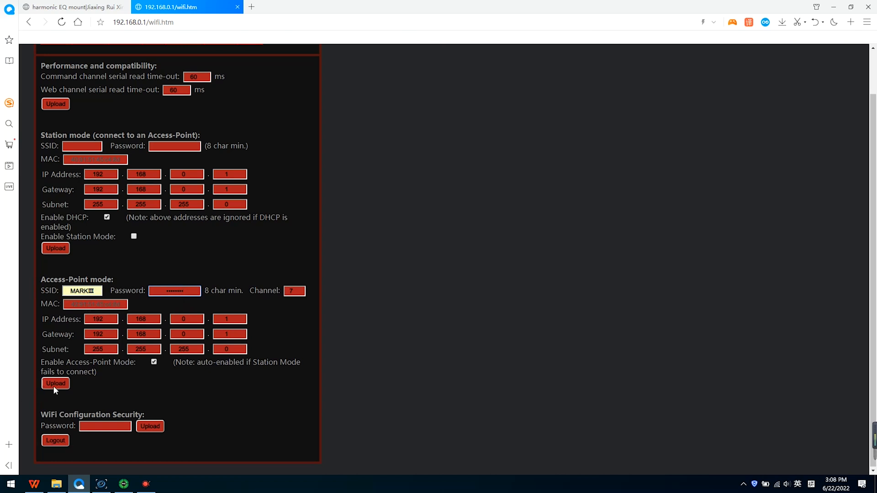
pyautogui.click(55, 383)
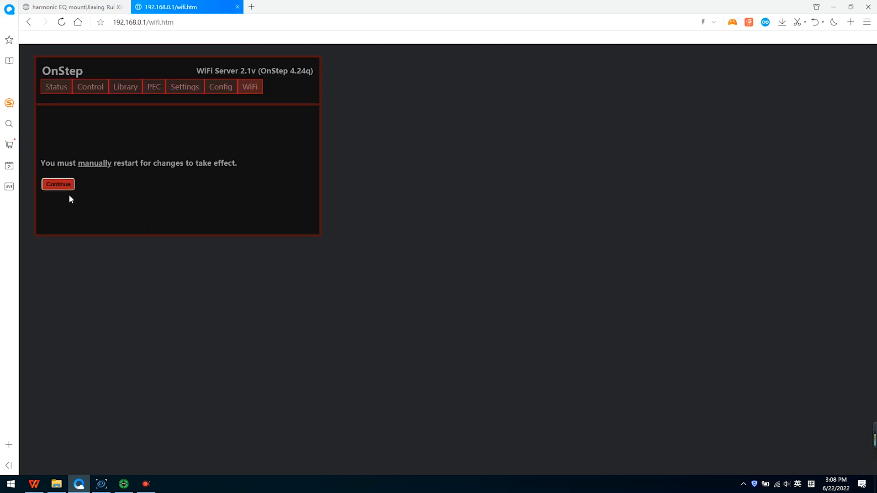
pyautogui.click(58, 184)
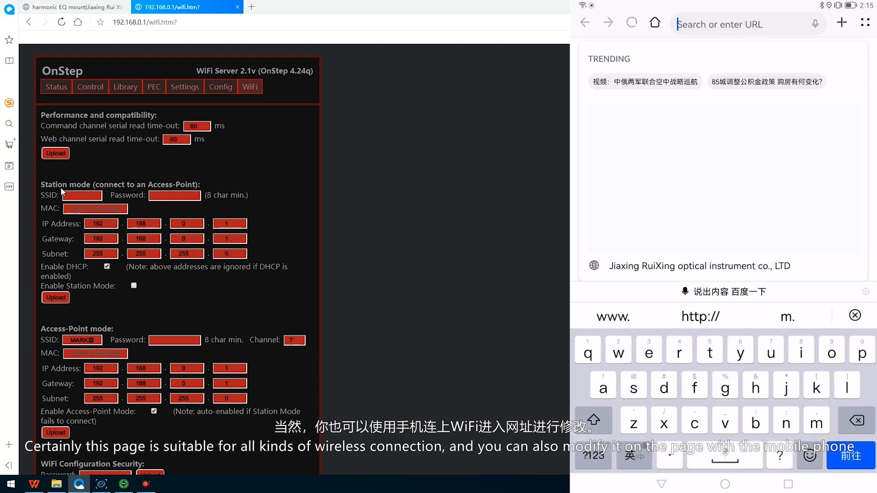
# Enter the mount's 192.168.0.1 address in the browser to return to WiFi settings
pyautogui.write('192.168.0.')
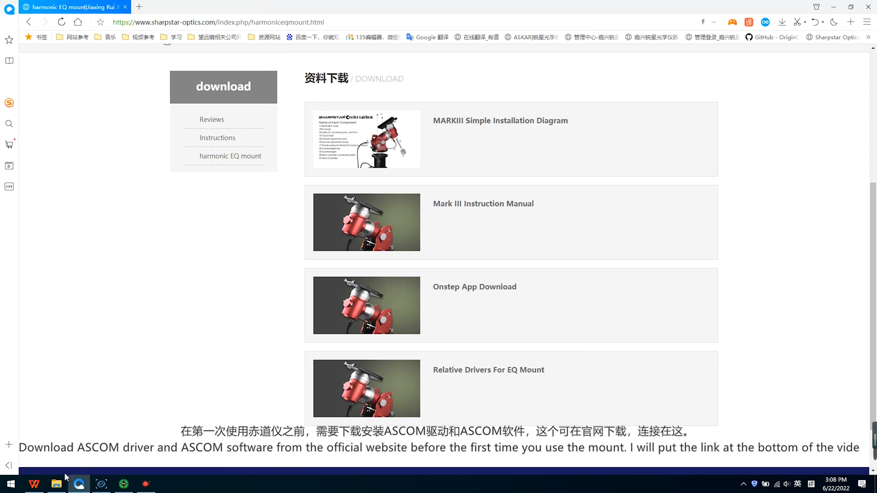
# Open the downloaded EQ mount drivers folder with ASCOM, MARK III USB and OnStep installers
pyautogui.click(55, 484)
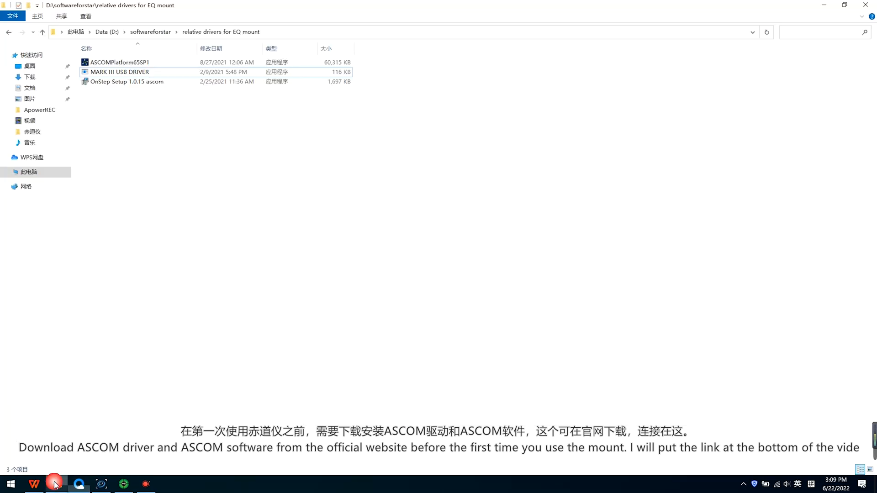
pyautogui.click(127, 81)
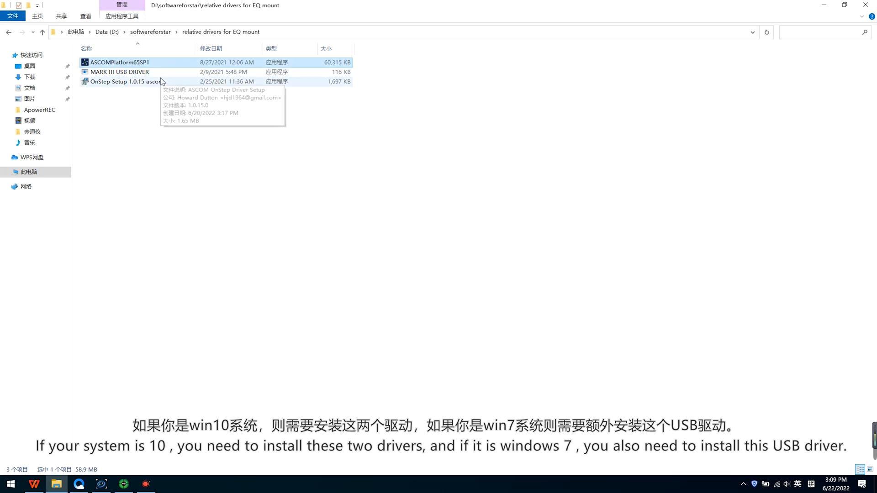
pyautogui.click(119, 72)
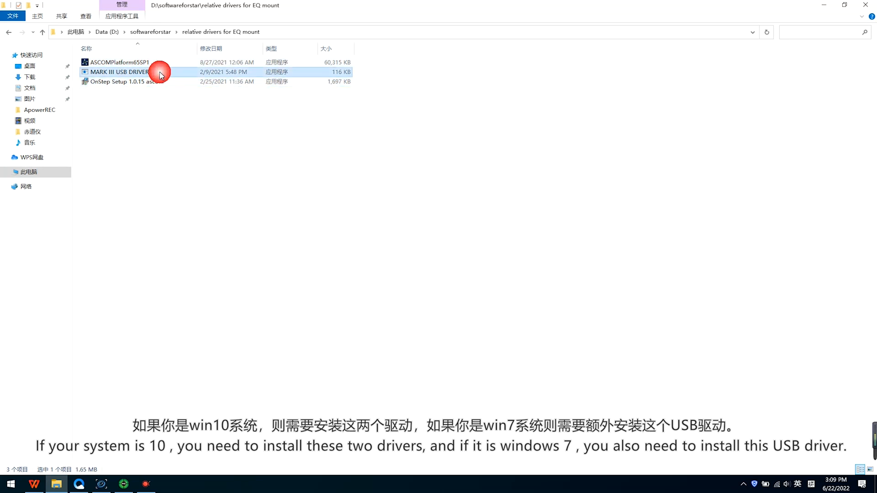
pyautogui.moveTo(185, 73)
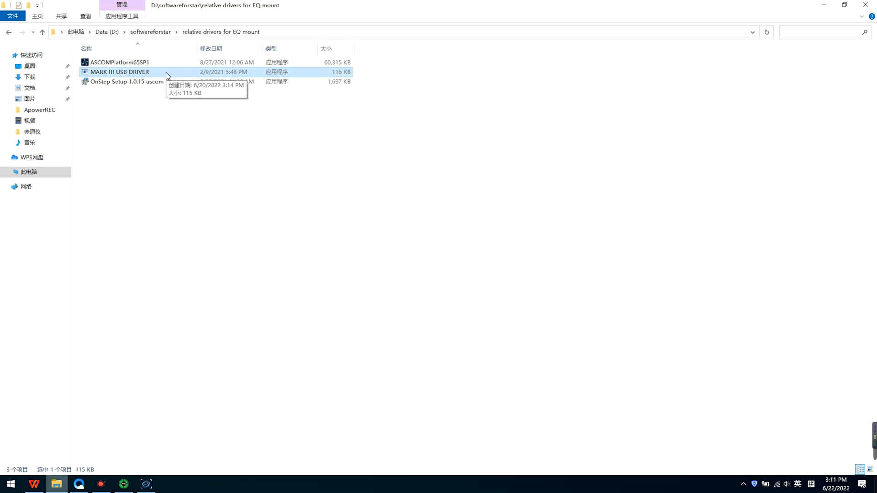
pyautogui.moveTo(180, 241)
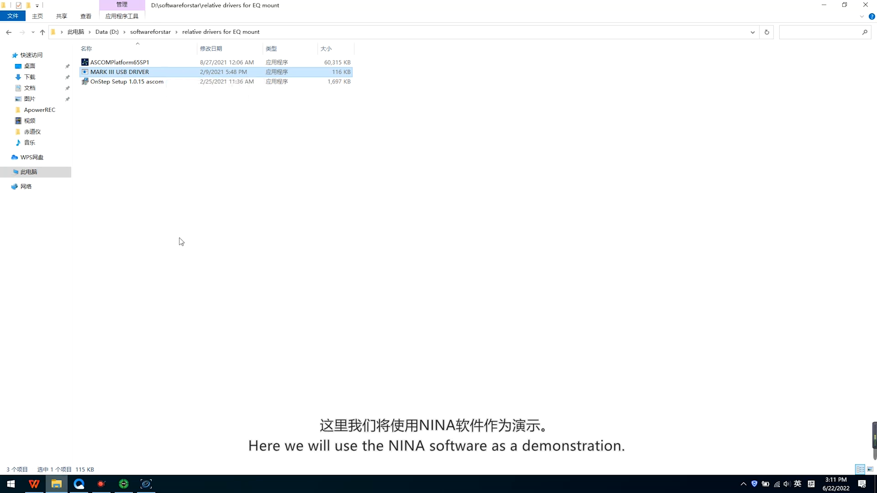
pyautogui.moveTo(78, 483)
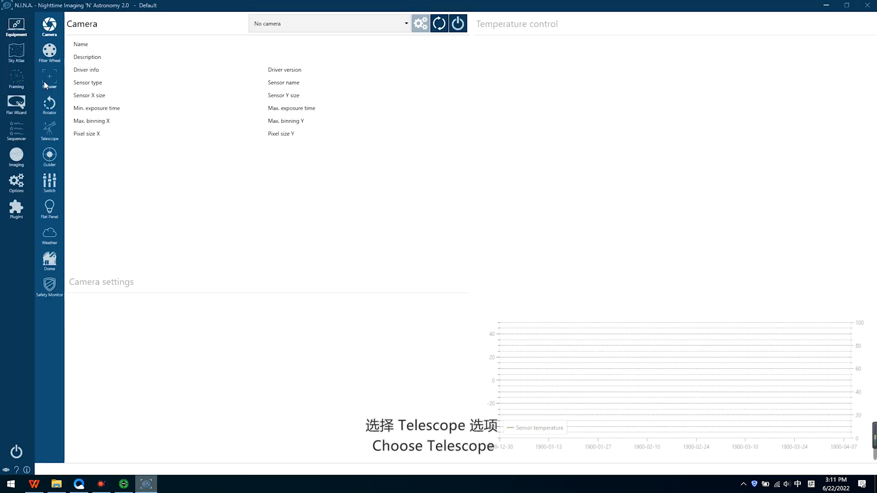
# Choose the OnStep Telescope driver on the Telescope equipment page and open its setup dialog
pyautogui.click(49, 132)
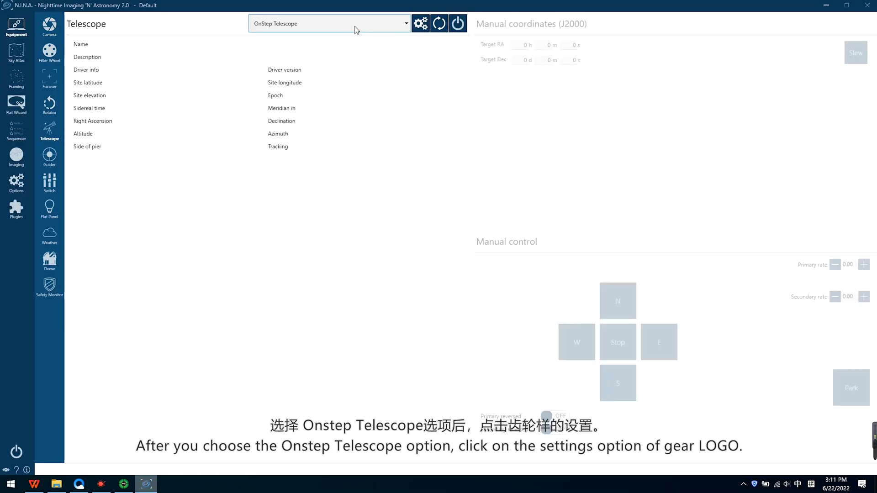
pyautogui.click(329, 23)
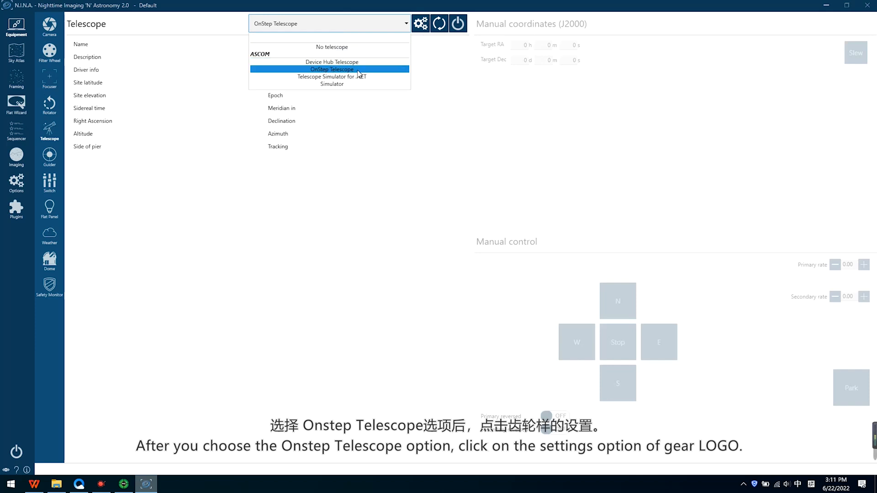
pyautogui.click(331, 69)
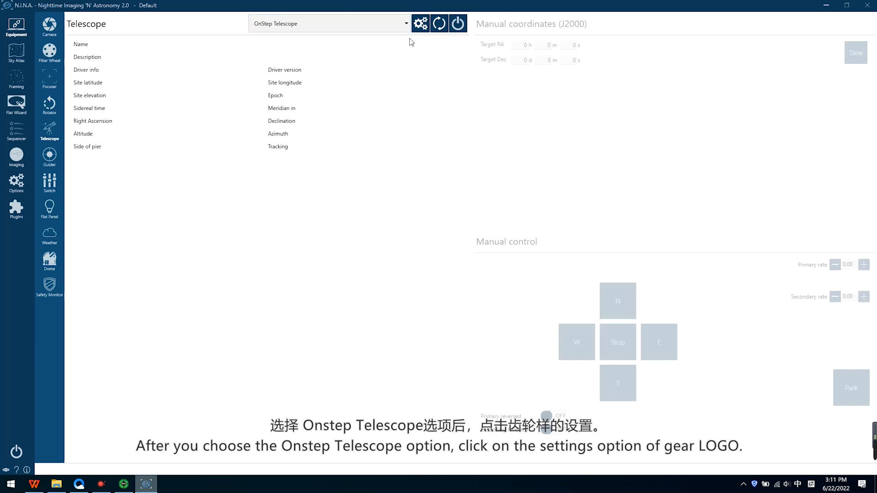
pyautogui.click(420, 23)
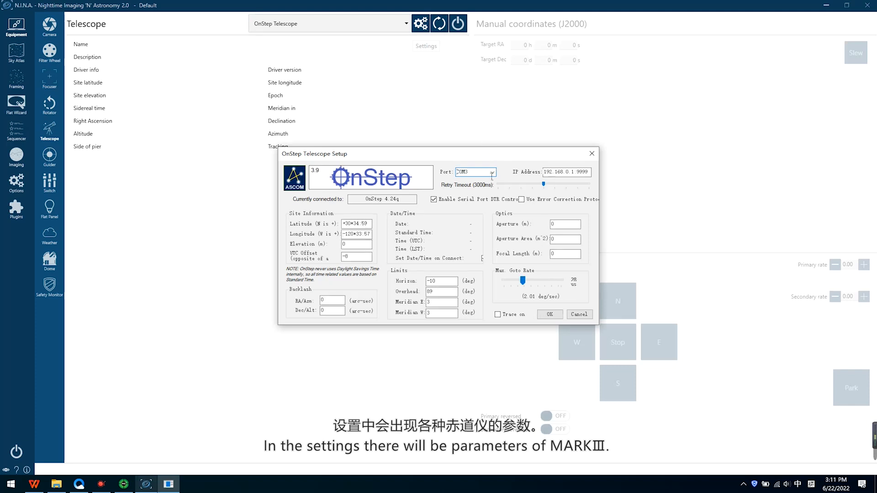
# Set the OnStep connection port to IP Address with address 192.168.0.1:9999
pyautogui.click(491, 171)
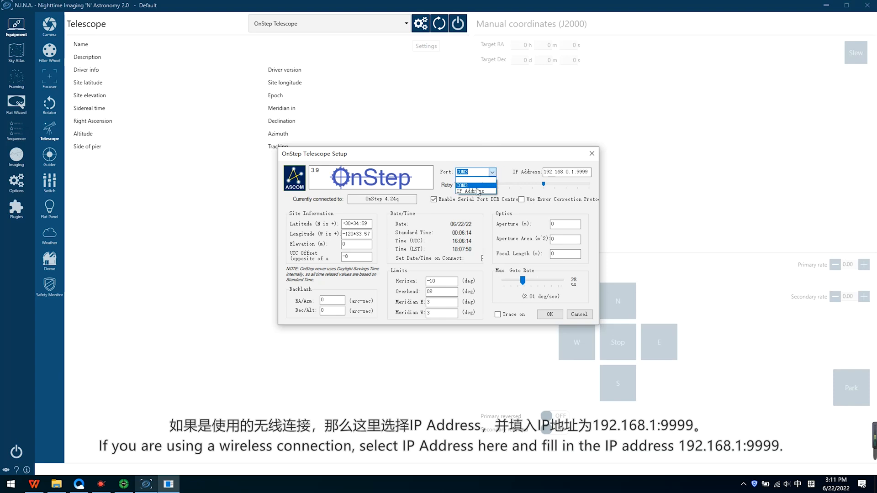
pyautogui.click(471, 191)
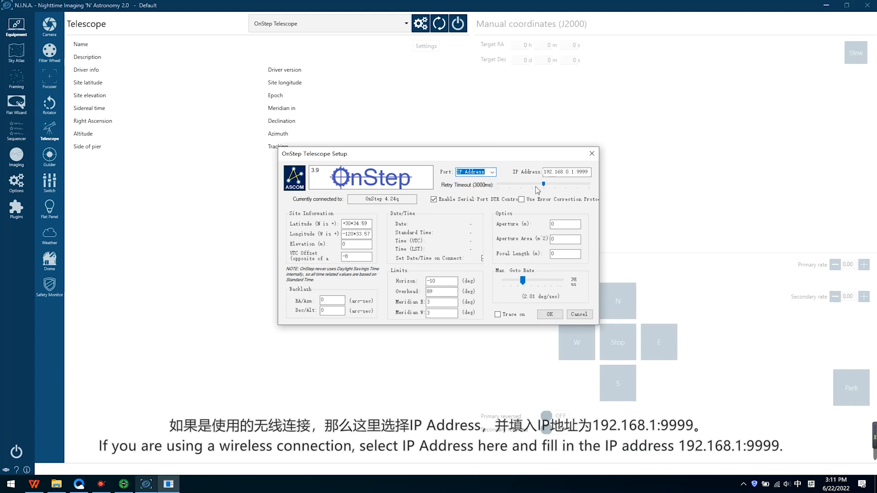
pyautogui.click(565, 172)
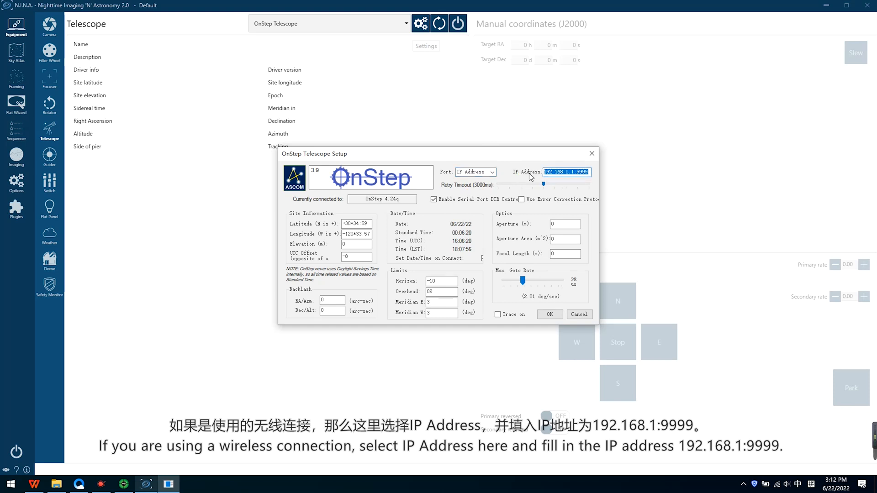
pyautogui.write('192.')
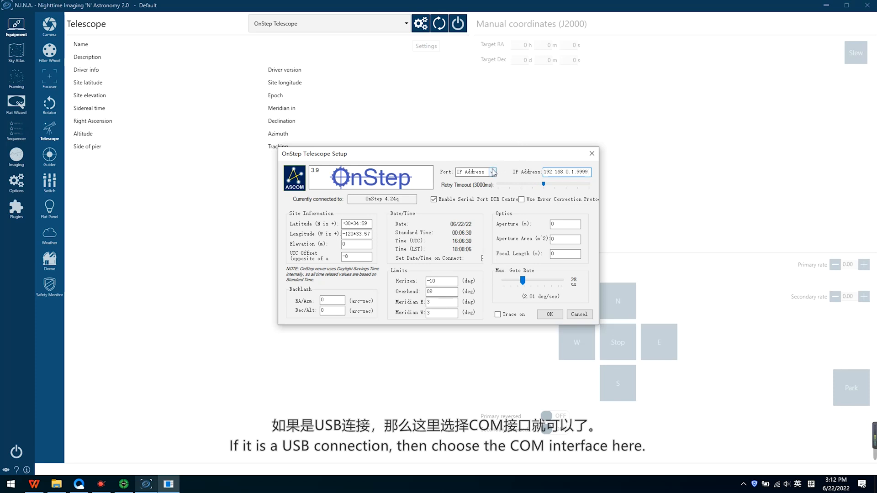
# Switch the OnStep port to COM3, edit the longitude, and confirm the driver setup
pyautogui.click(491, 171)
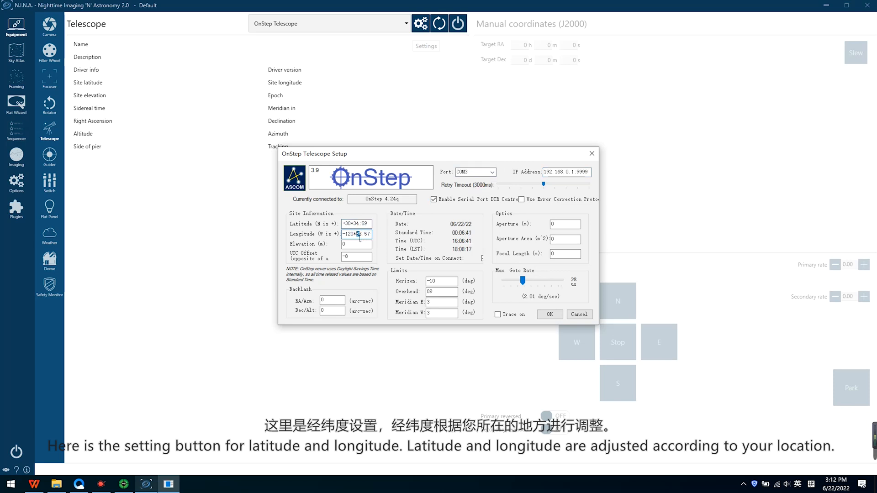
pyautogui.tripleClick(356, 223)
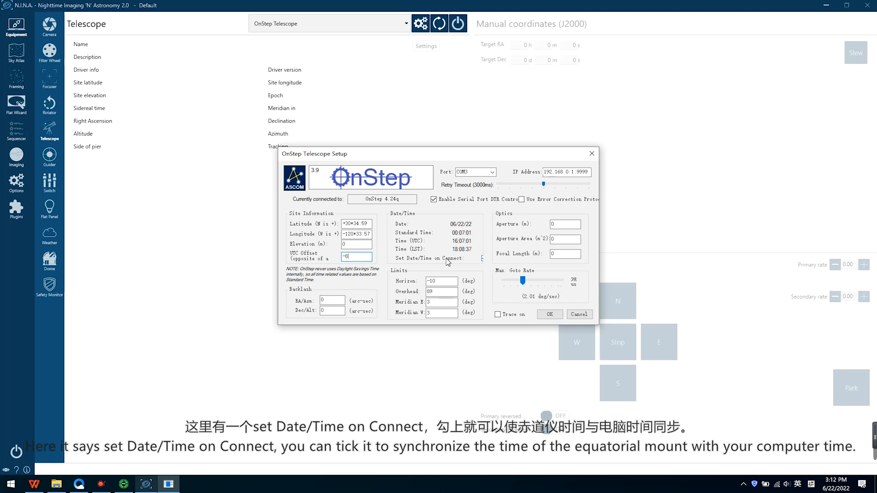
pyautogui.moveTo(462, 263)
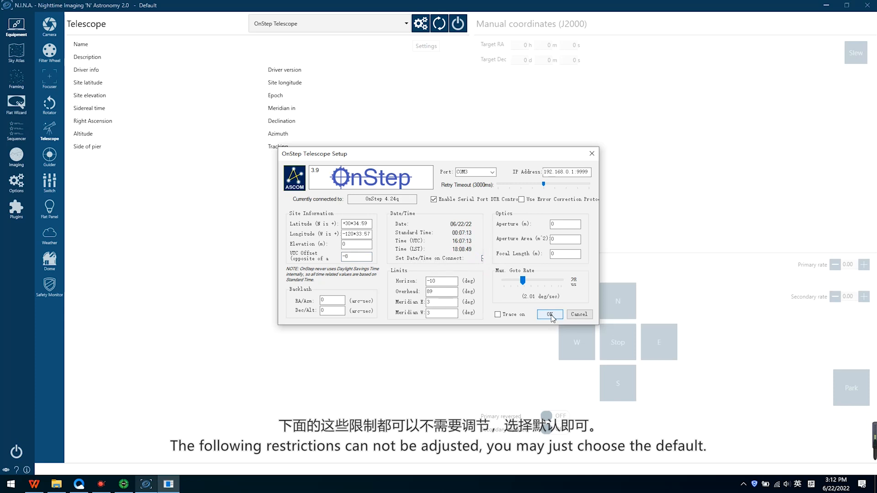
pyautogui.click(550, 313)
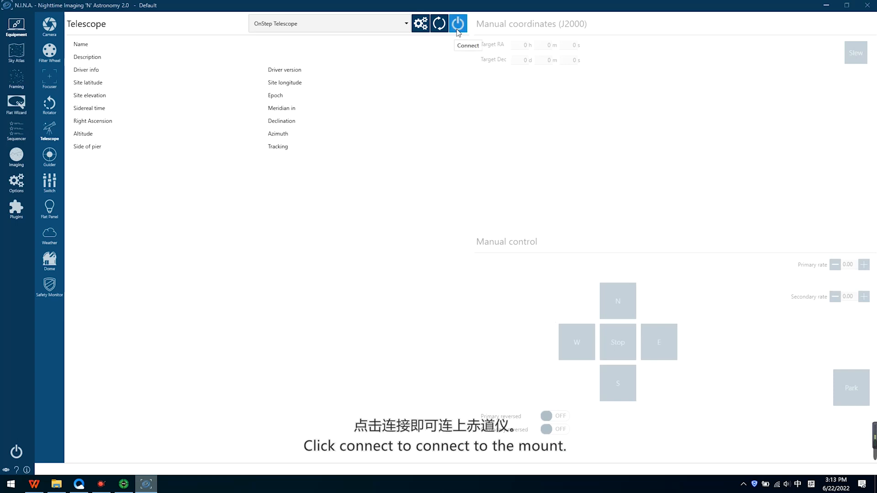
# Connect the OnStep telescope and search the Sky Atlas for tonight's deep-sky targets
pyautogui.click(458, 24)
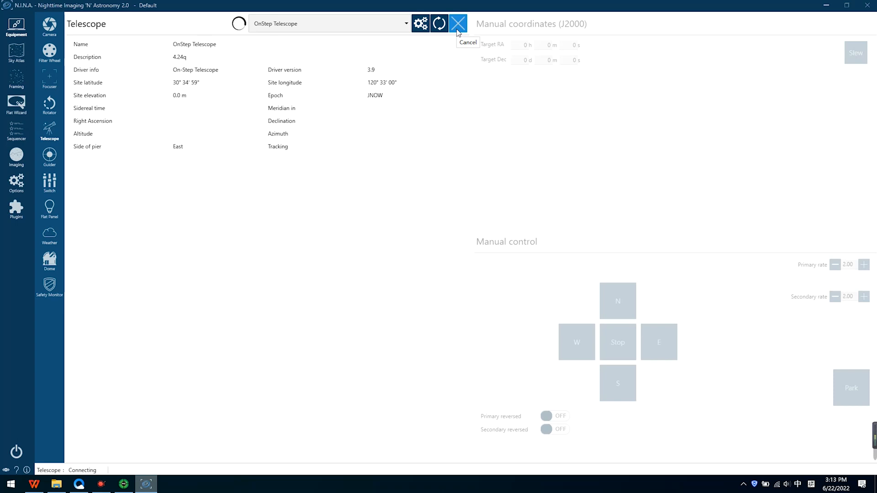
pyautogui.click(16, 53)
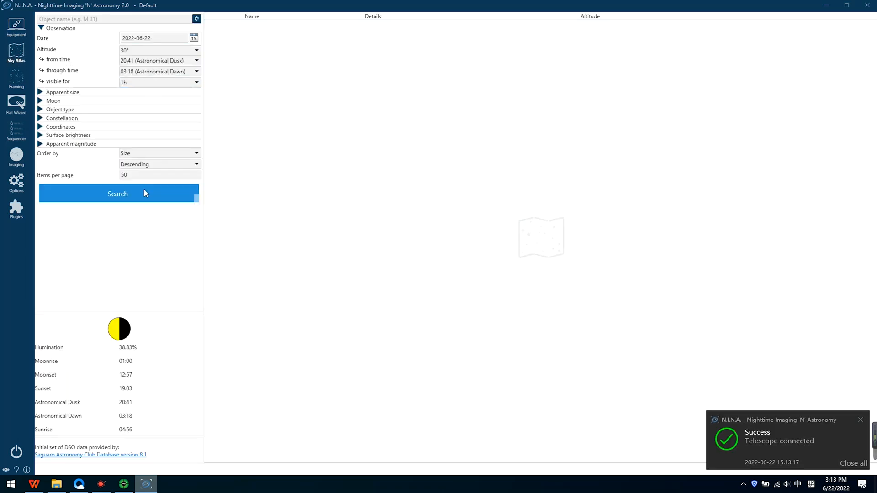
pyautogui.click(119, 193)
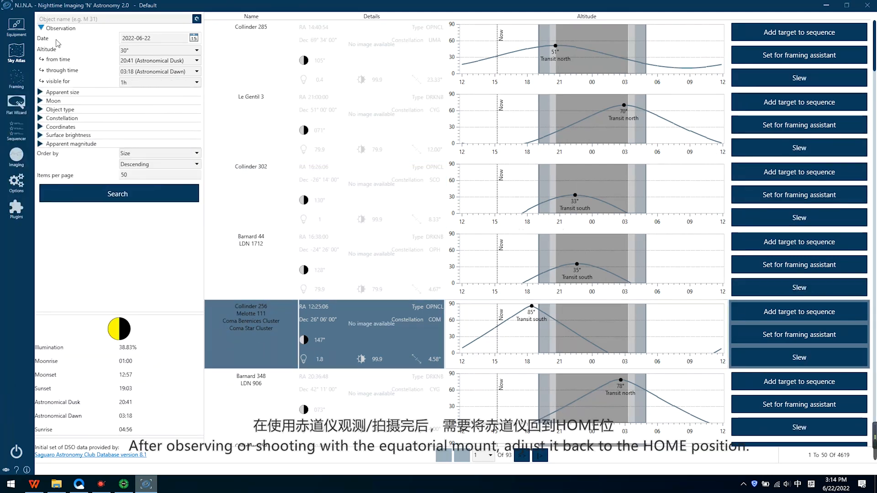
# Send the mount to its home position from the telescope page's manual controls
pyautogui.click(49, 128)
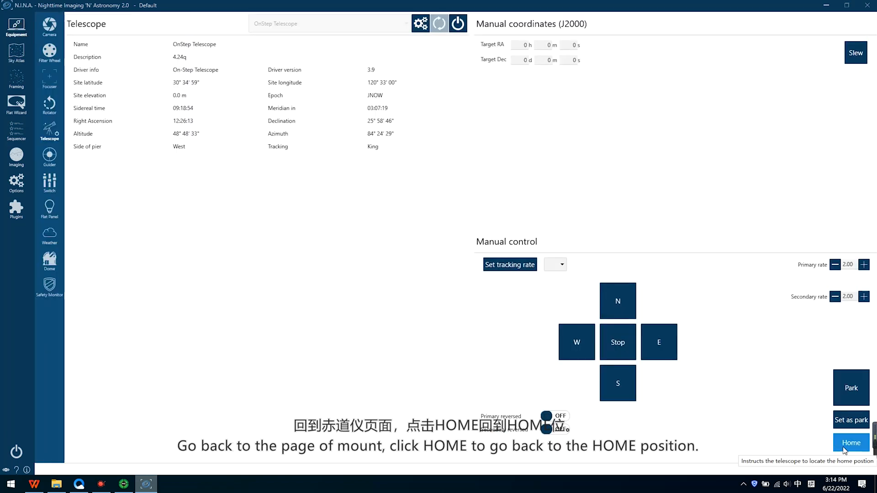
pyautogui.click(850, 442)
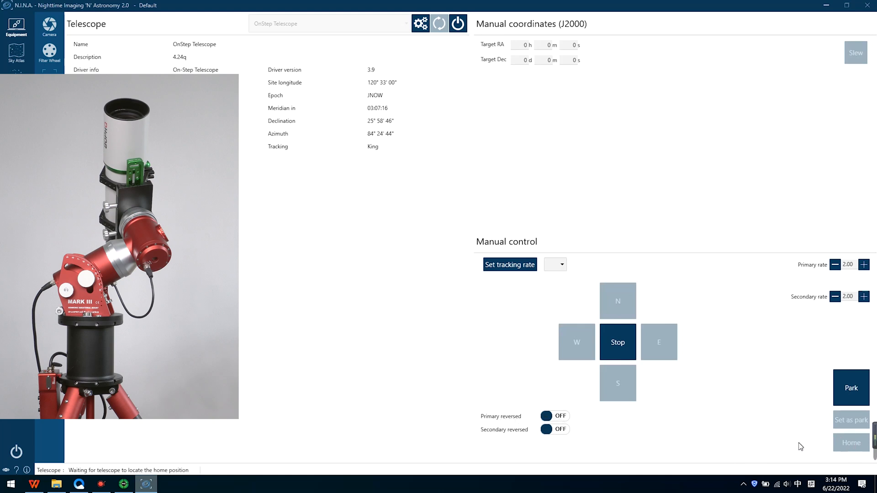
pyautogui.click(617, 342)
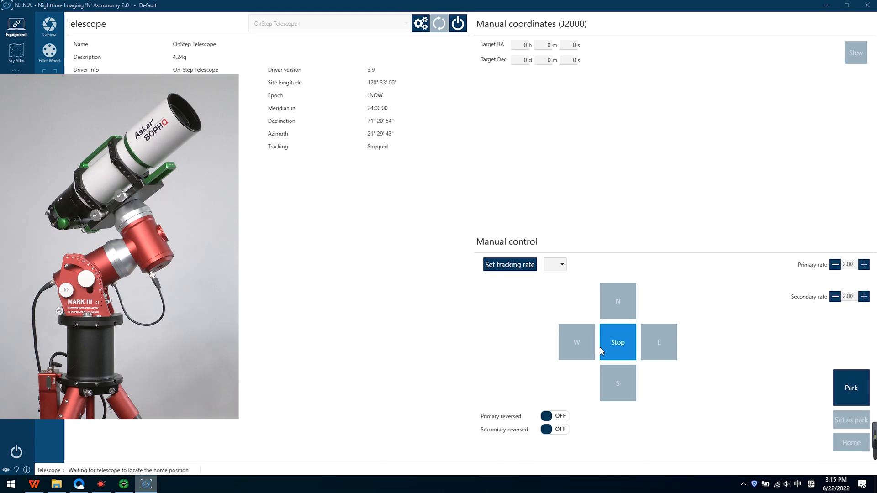
pyautogui.click(618, 341)
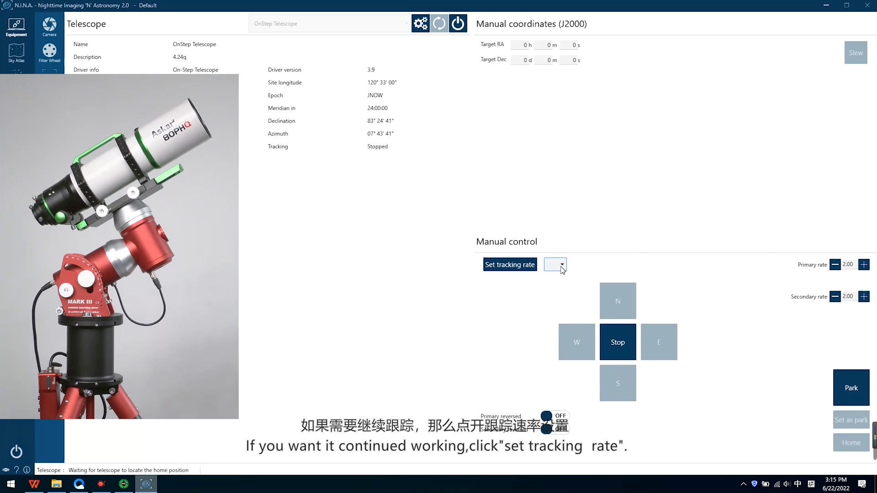
# Set the N.I.N.A. mount's tracking rate to Sidereal
pyautogui.click(562, 264)
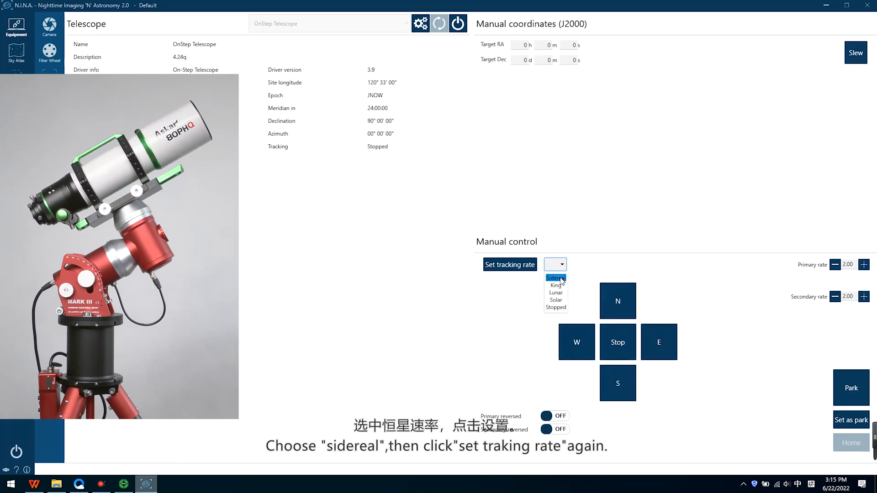
pyautogui.click(554, 277)
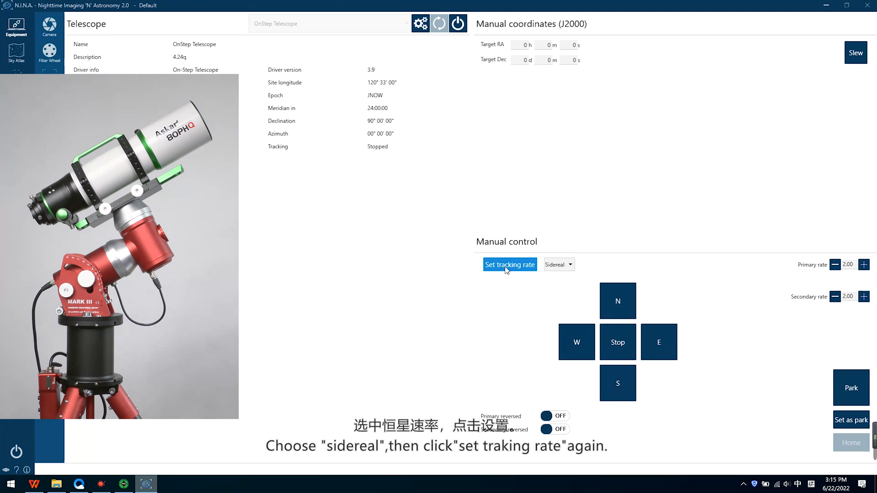
pyautogui.click(508, 264)
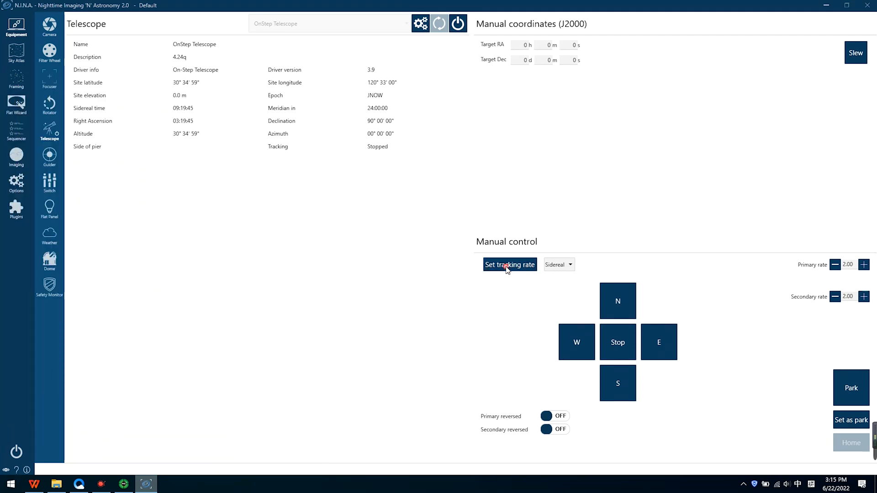
pyautogui.click(509, 265)
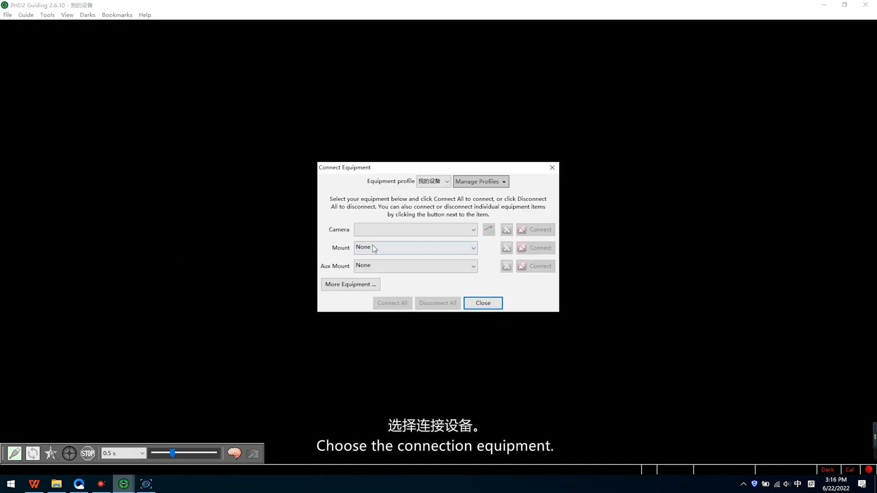
# Select OnStep Telescope (ASCOM) as the PHD2 mount, open its setup, and connect
pyautogui.click(415, 247)
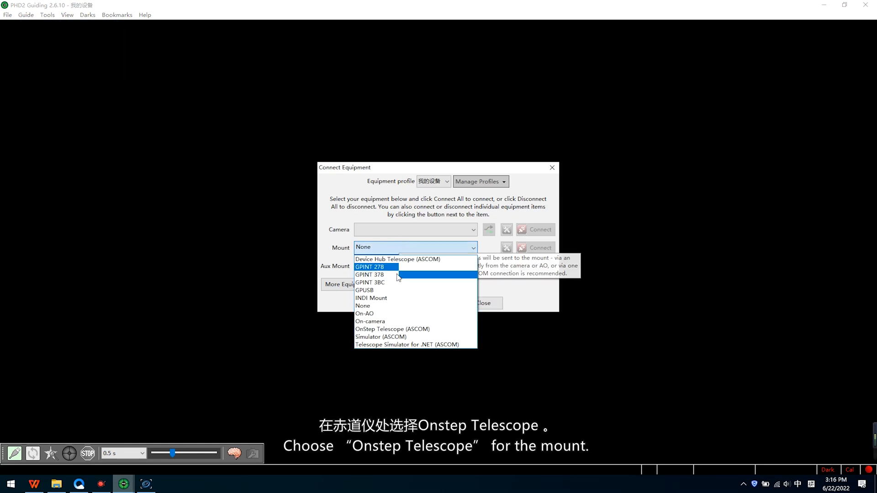
pyautogui.click(392, 329)
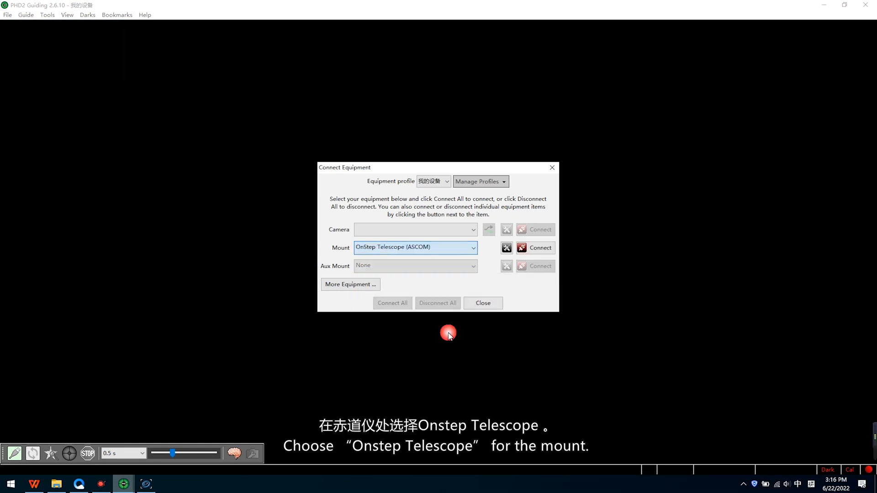
pyautogui.click(506, 248)
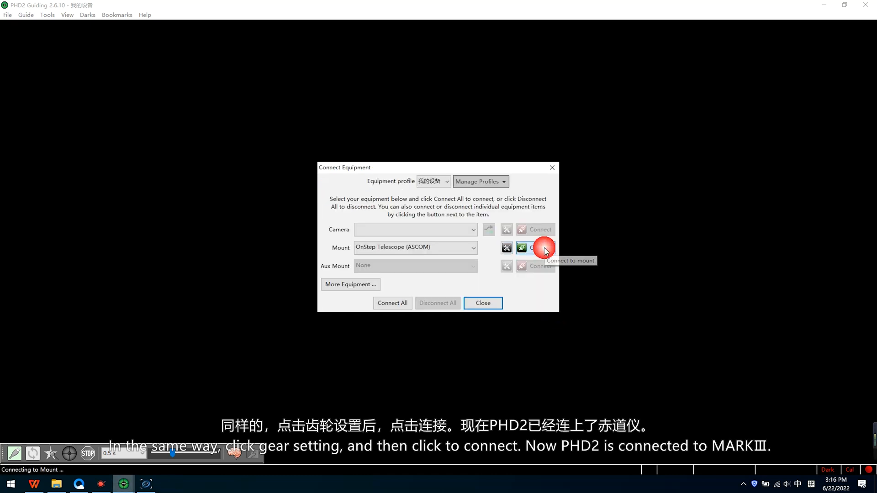
pyautogui.click(542, 247)
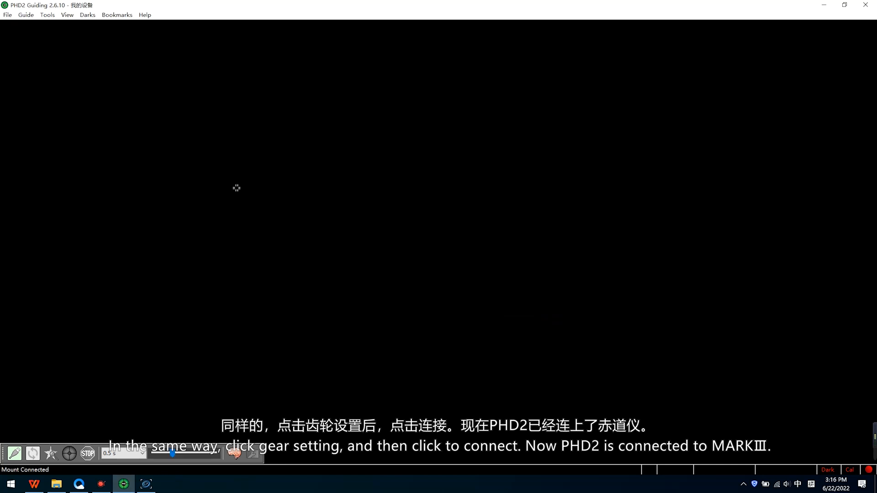
pyautogui.moveTo(200, 180)
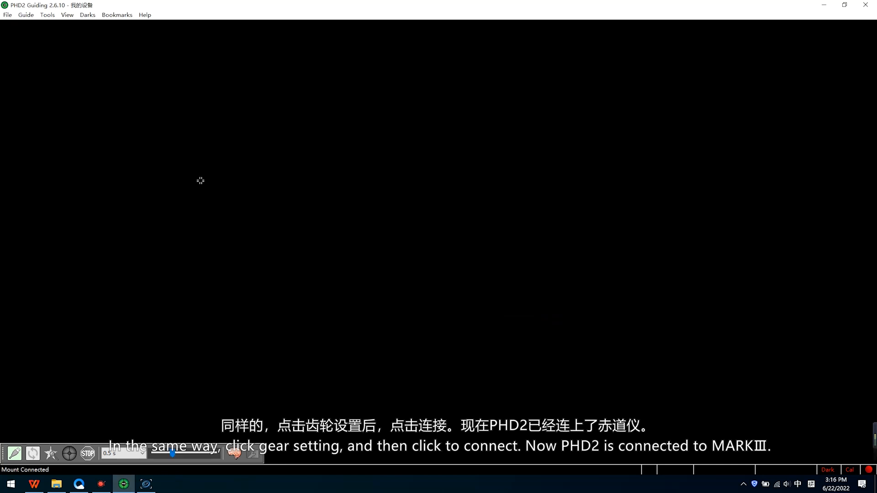
# Open PHD2 Advanced Settings and choose Random dither mode
pyautogui.click(26, 14)
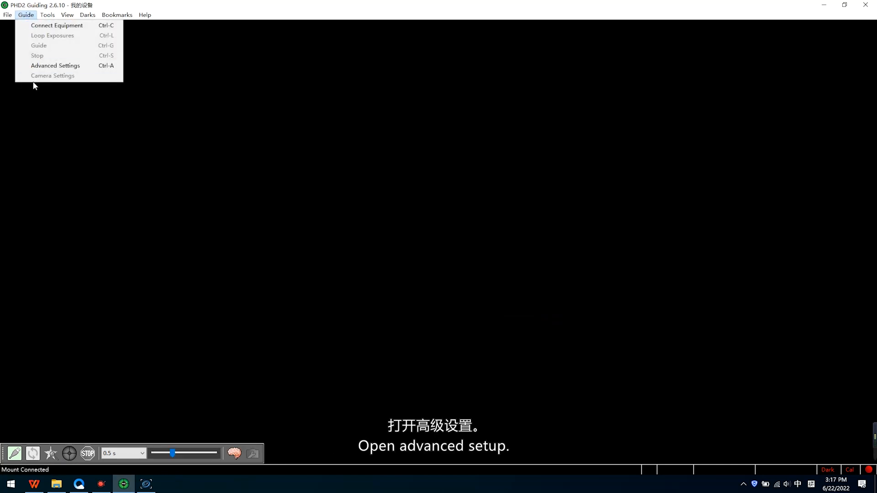
pyautogui.click(55, 65)
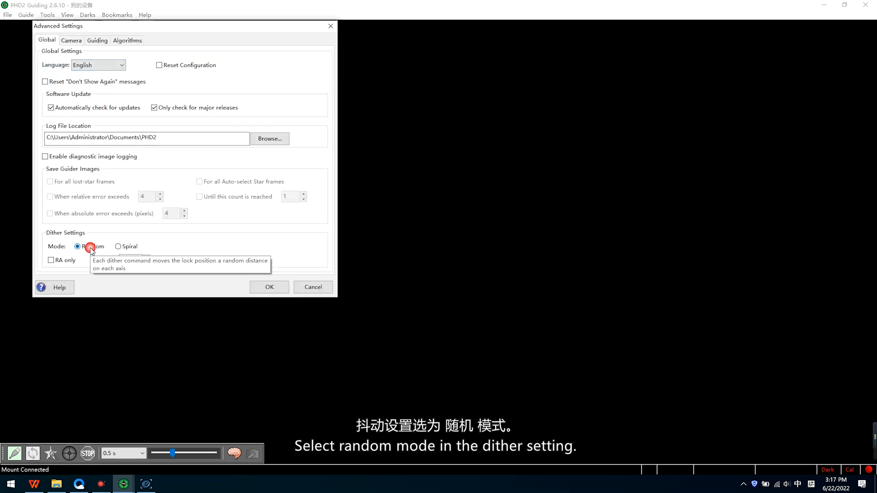
pyautogui.click(77, 247)
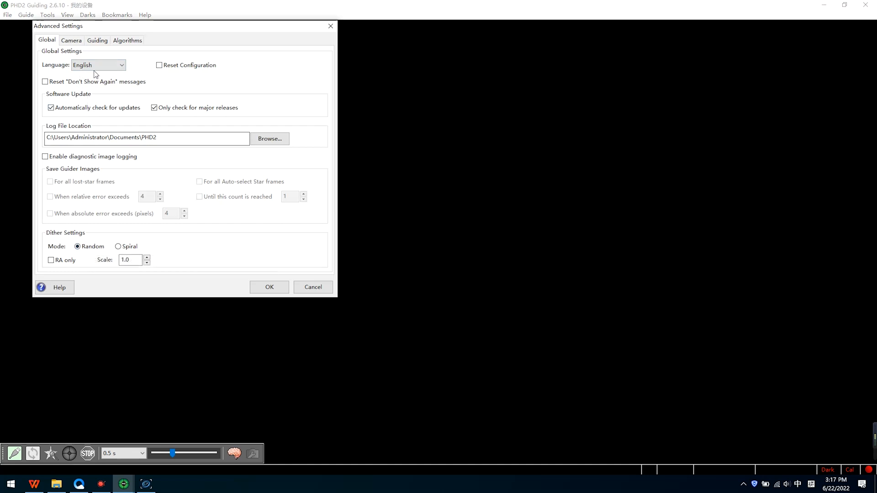
# Enable Use multiple stars on the Guiding tab
pyautogui.click(97, 40)
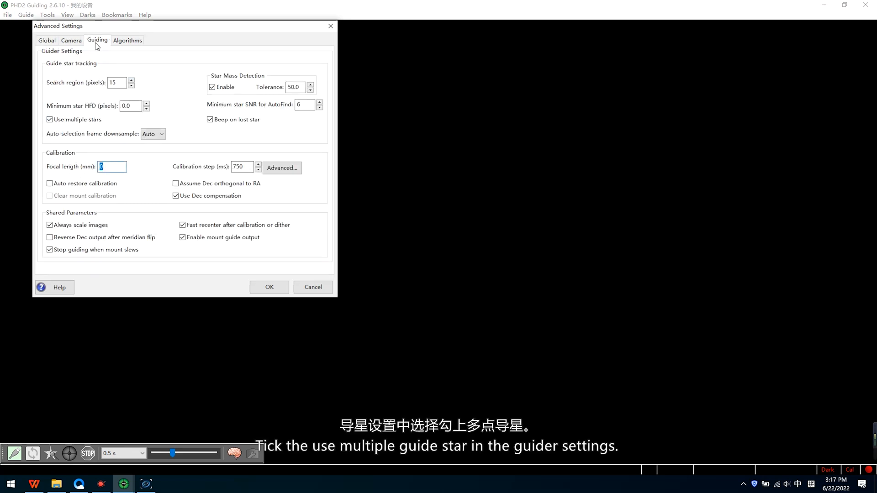
pyautogui.click(50, 119)
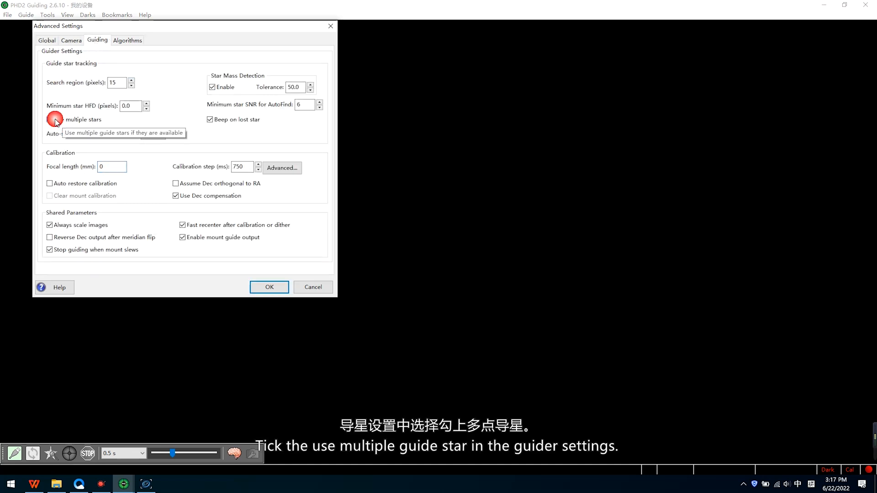
pyautogui.click(49, 119)
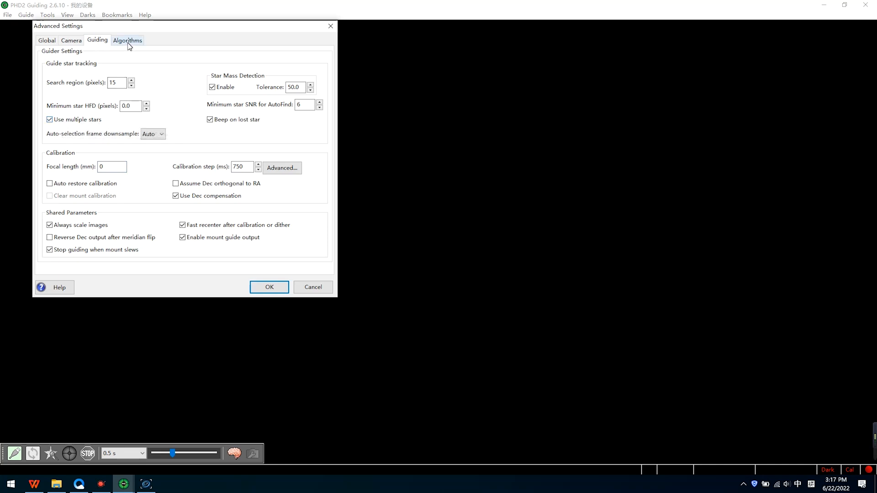
# Confirm RA and Dec minimum move of 0.10 pixels on the Algorithms tab, then click OK
pyautogui.click(127, 40)
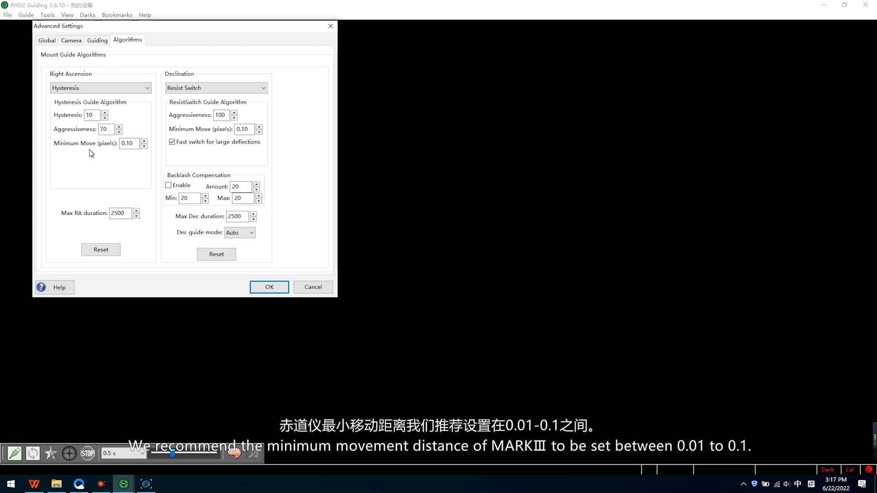
pyautogui.moveTo(93, 152)
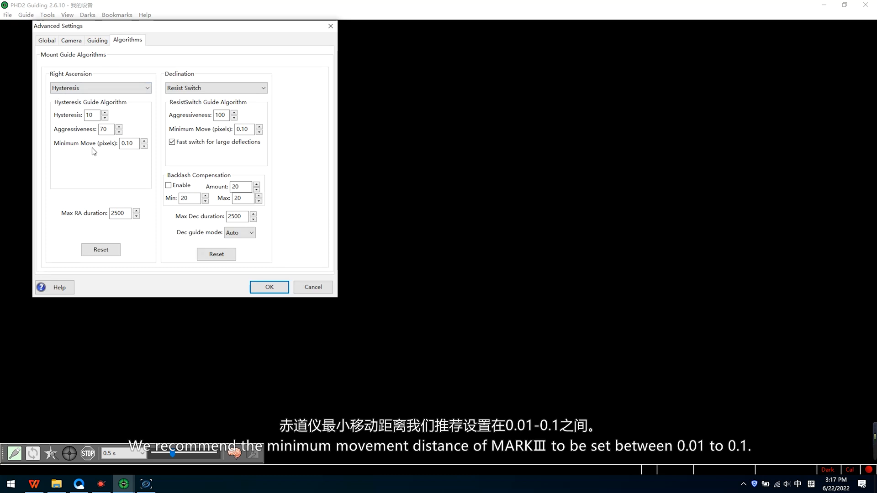
pyautogui.moveTo(233, 134)
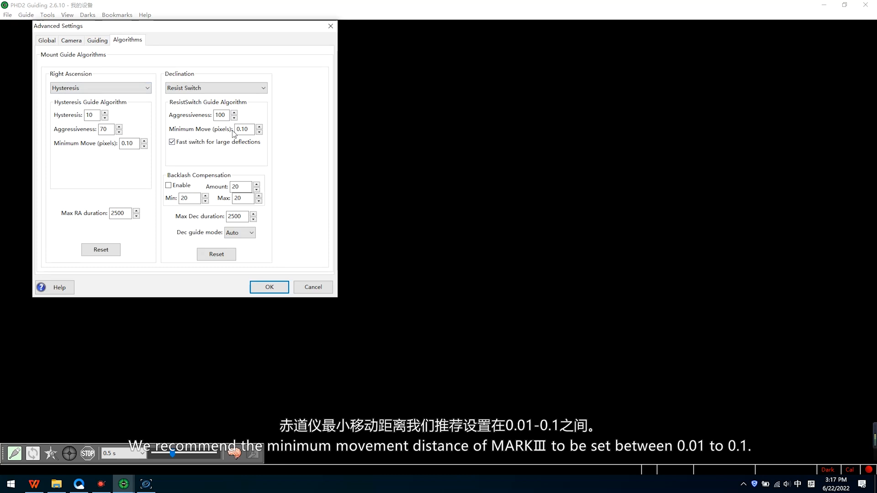
pyautogui.moveTo(91, 147)
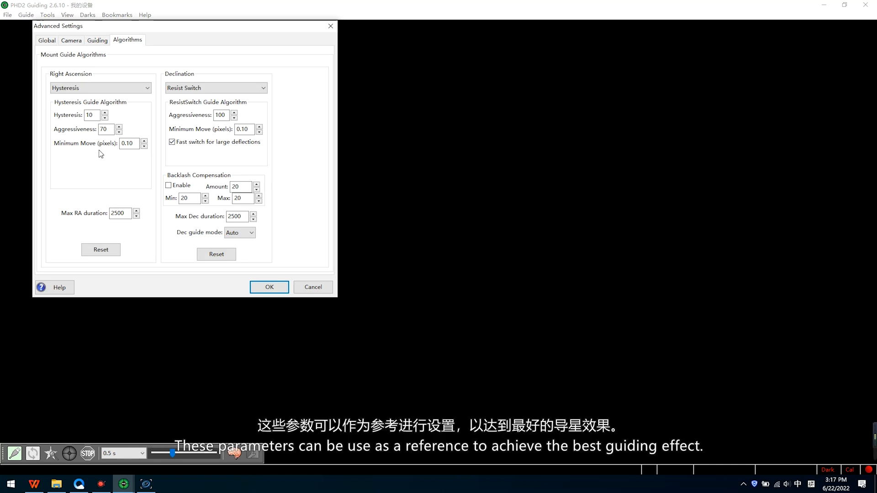
pyautogui.click(268, 287)
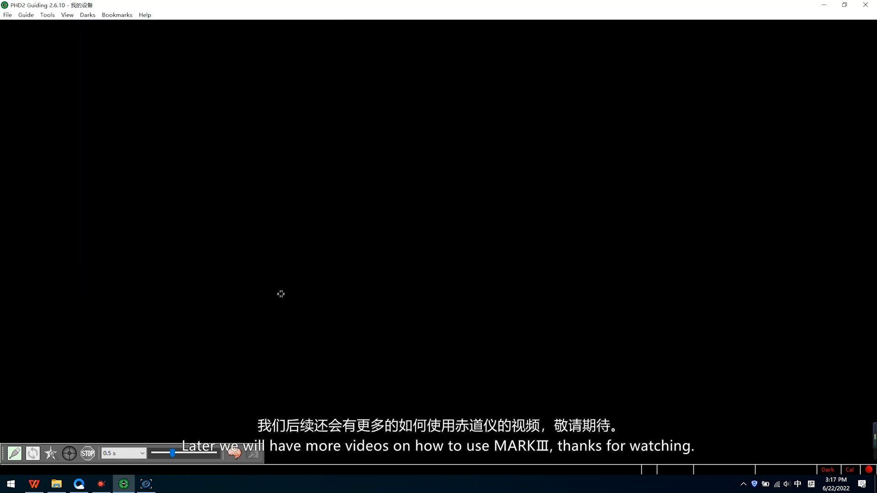